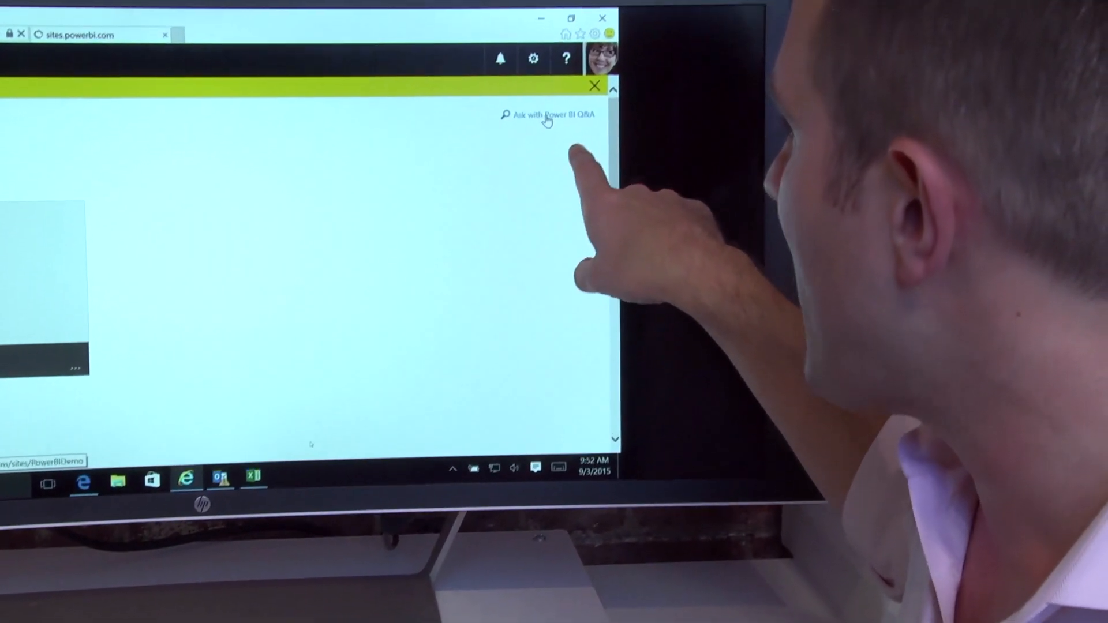
- Open Ask with Power BI Q&A from the dashboard to query sales amount
left_click(551, 114)
type("sales amoun")
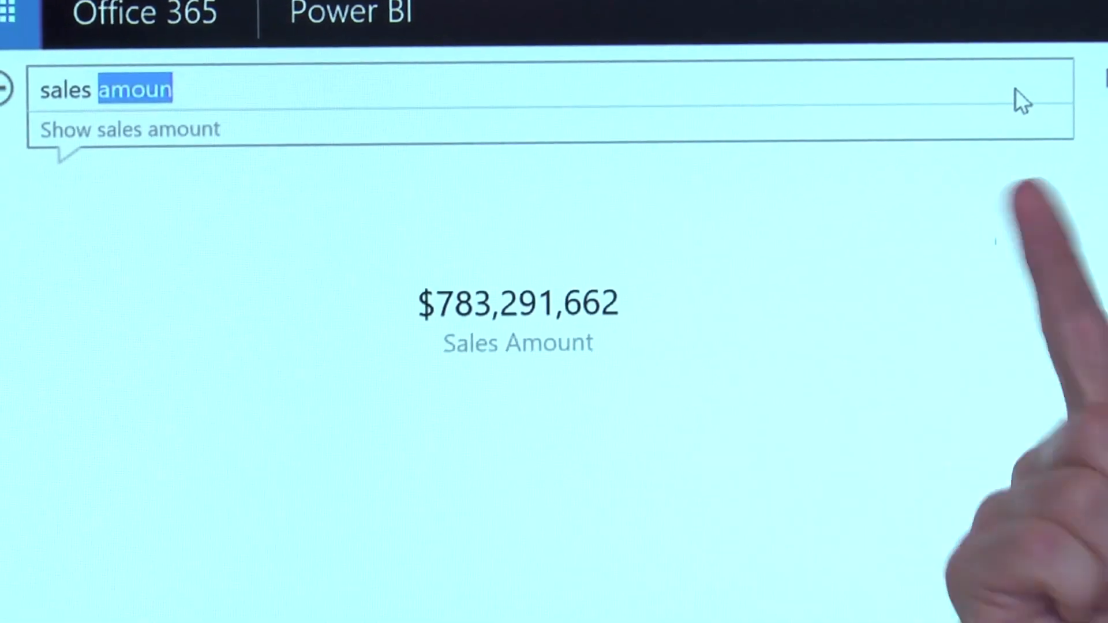
- Ask Q&A about sales by category, then sales and profit
type("sales and category")
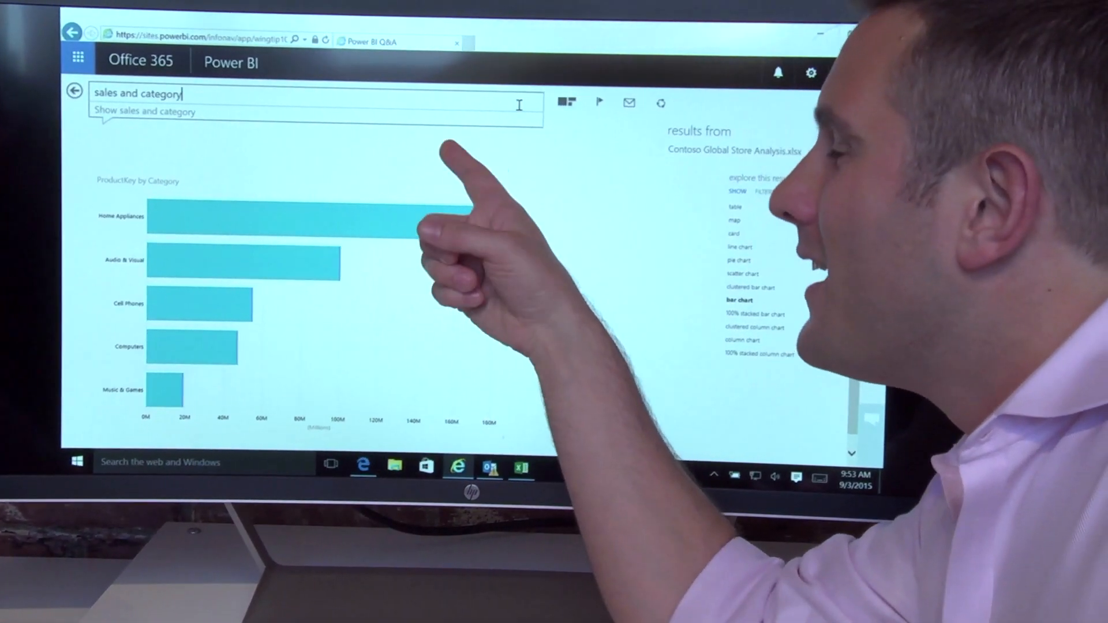
type("sales and profit")
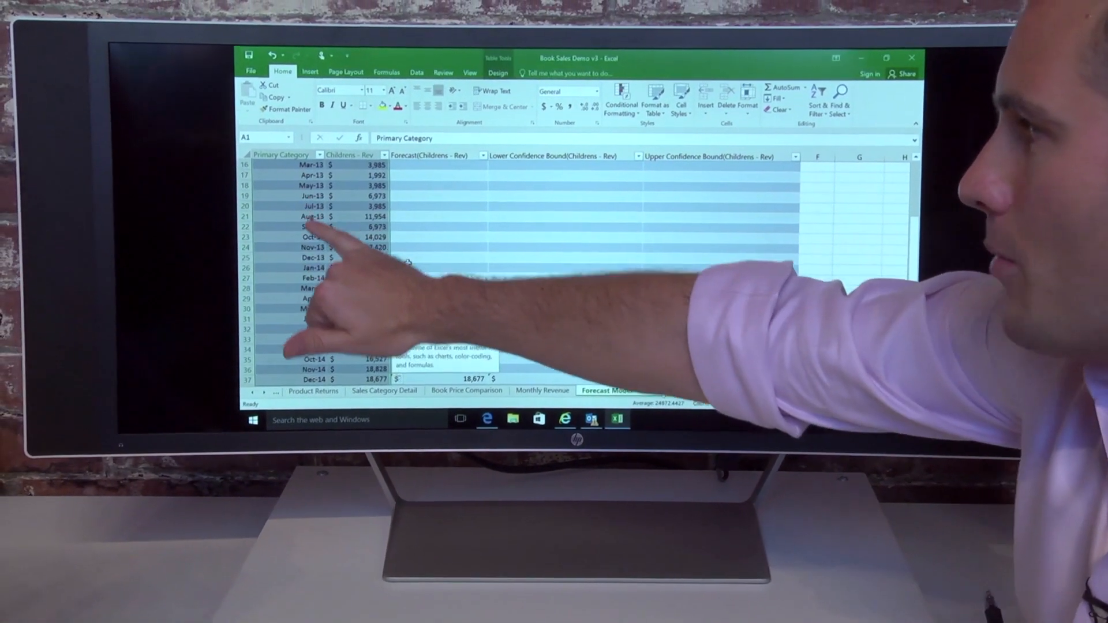
- Open Excel's Tell Me search box showing recently used commands like Forecast Sheet
left_click(558, 74)
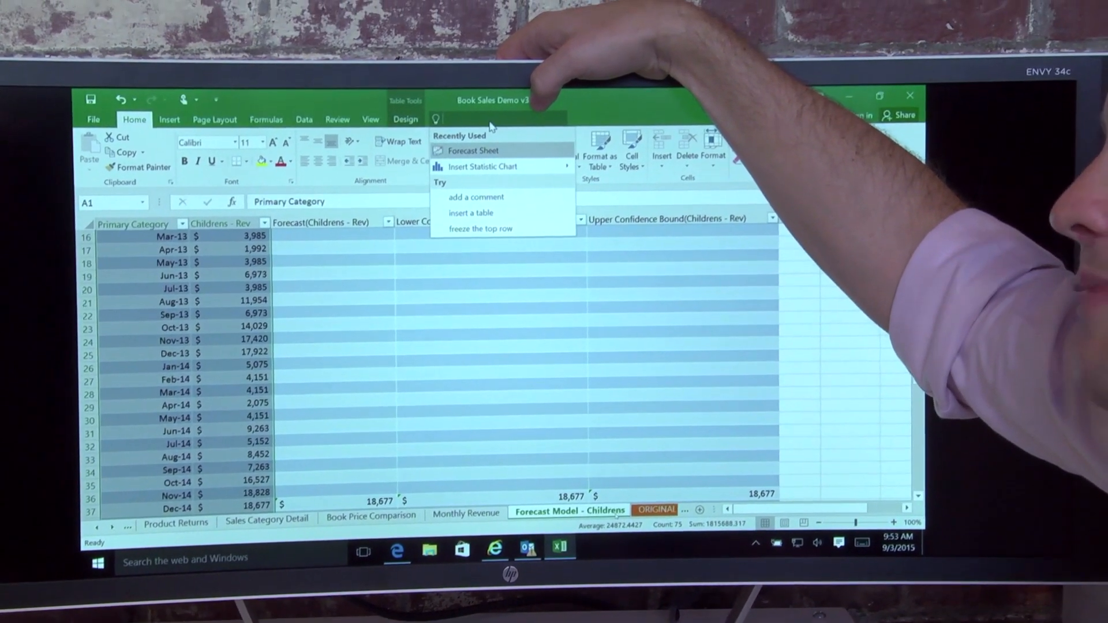
- Find Forecast Sheet via Tell Me 'fore' and create the Childrens revenue forecast worksheet
type("fore")
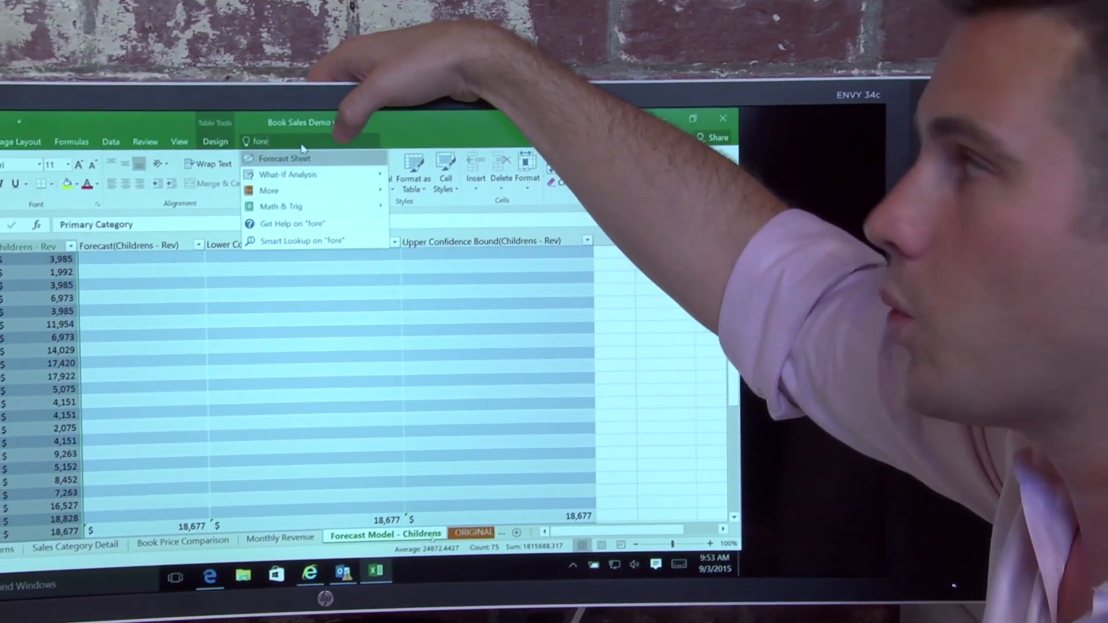
left_click(284, 158)
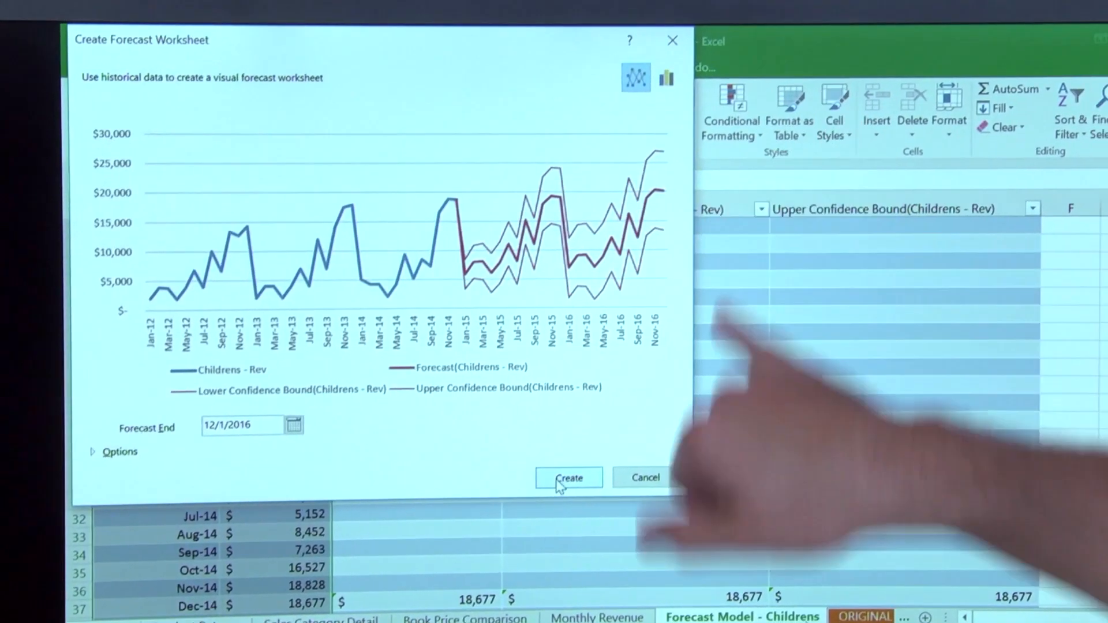
left_click(569, 478)
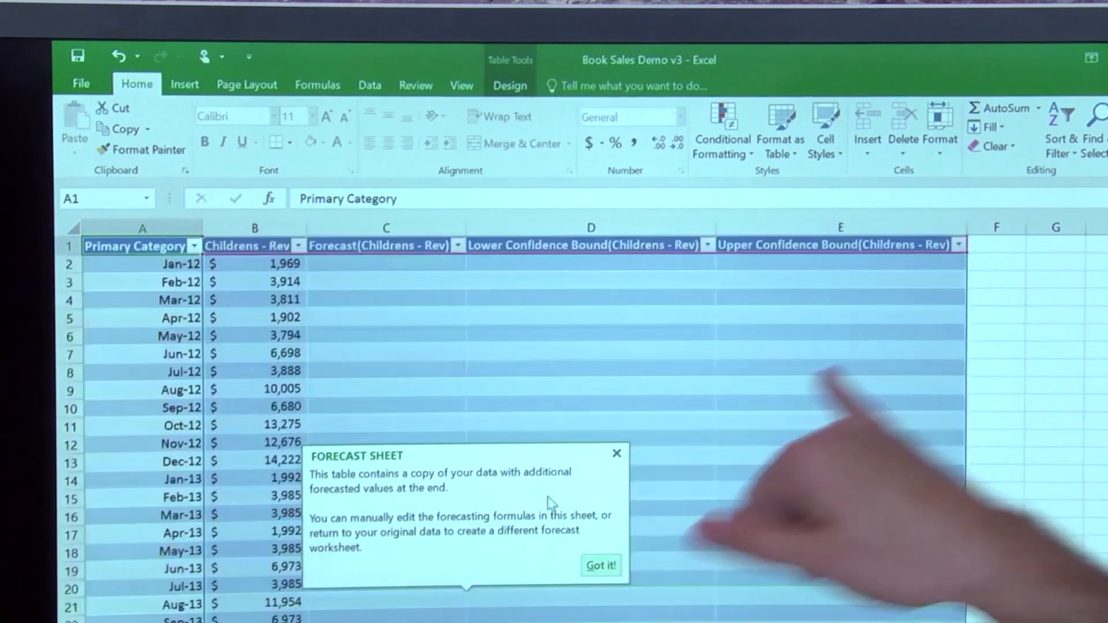